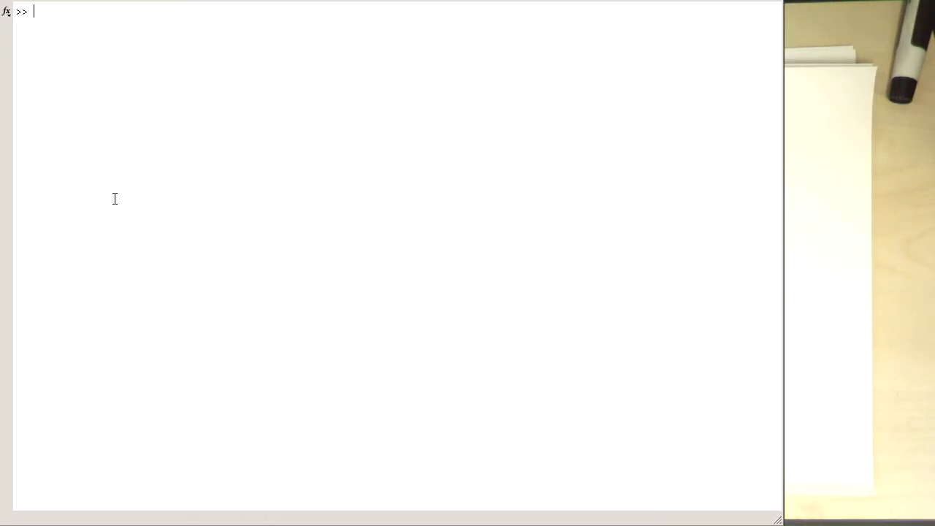
# Evaluate 2+3 in the Command Window so ans = 5 is printed.
pyautogui.write('2+')
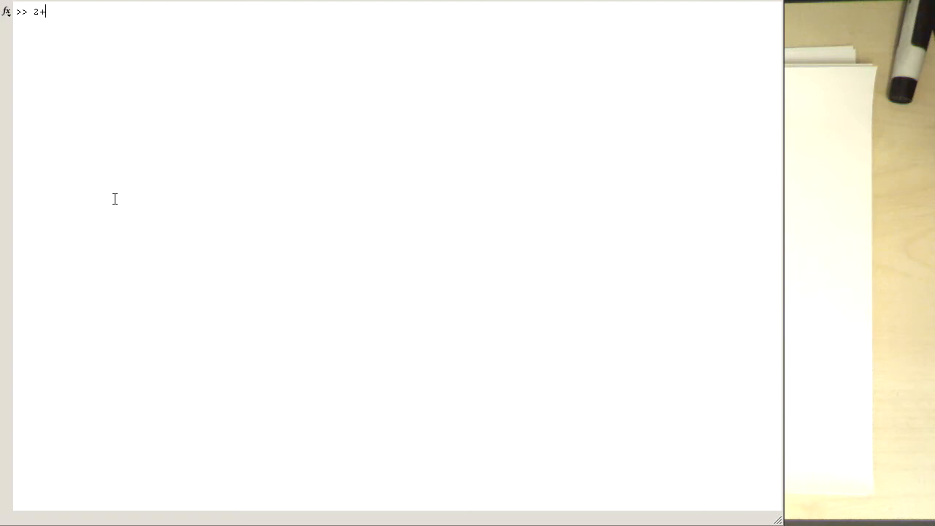
pyautogui.press('Enter')
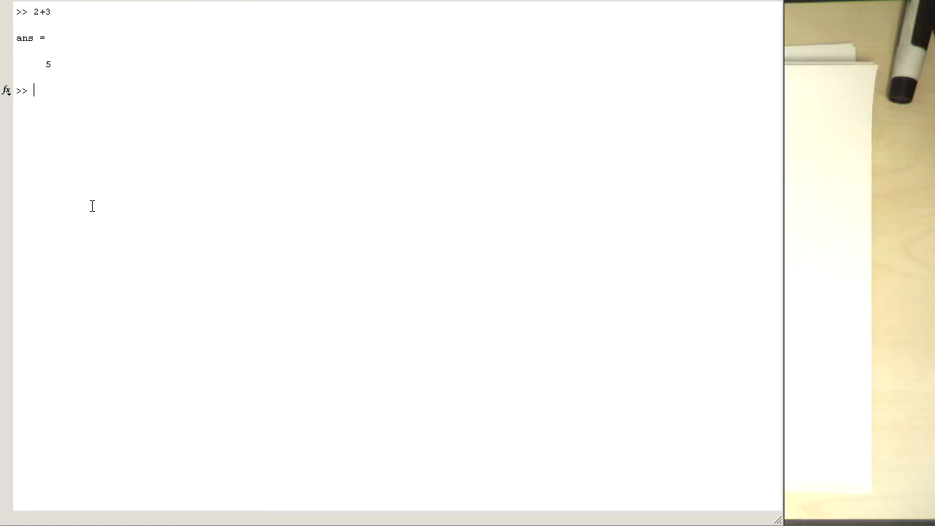
# Enter the assignment a = 2 + 3 so its value a = 5 is displayed.
pyautogui.write('a =')
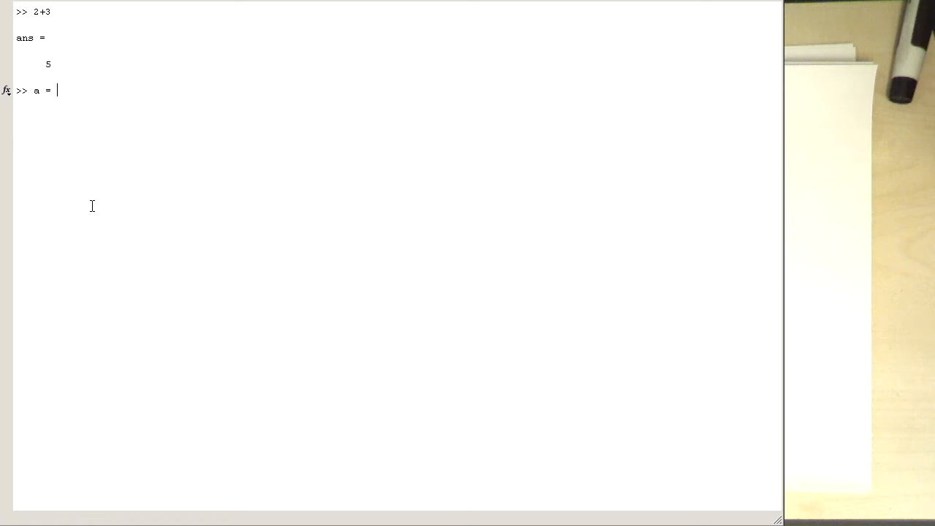
pyautogui.write('2 + 3')
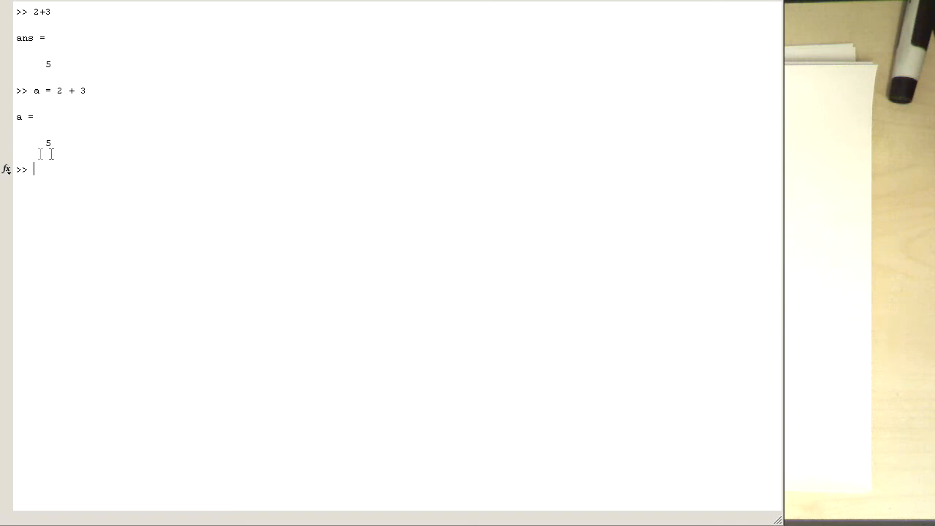
pyautogui.moveTo(61, 95)
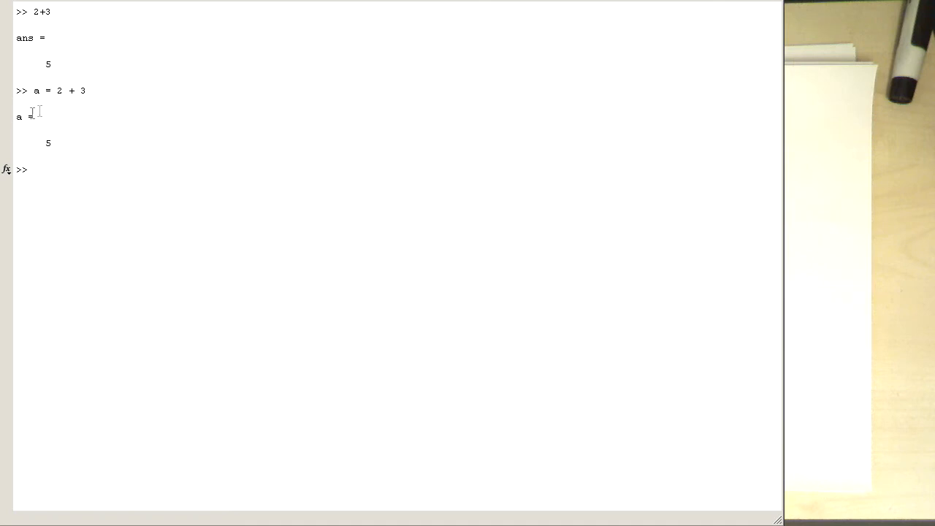
pyautogui.moveTo(26, 134)
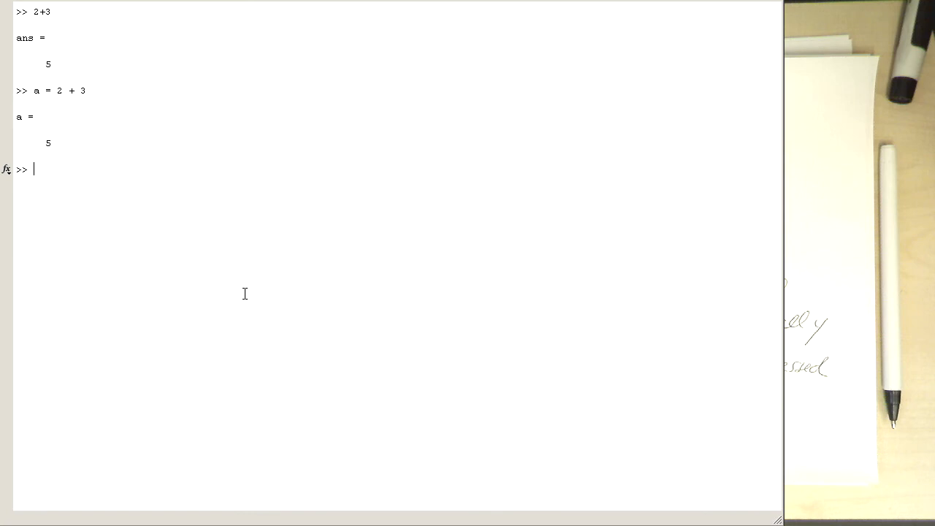
# Enter a = 2 + 3; with a trailing semicolon so no value is printed.
pyautogui.write('a')
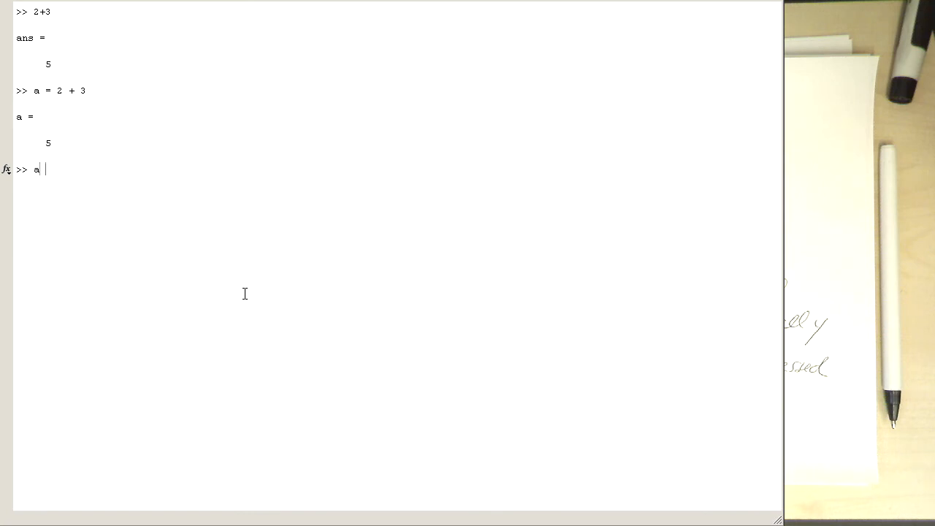
pyautogui.write('= 2')
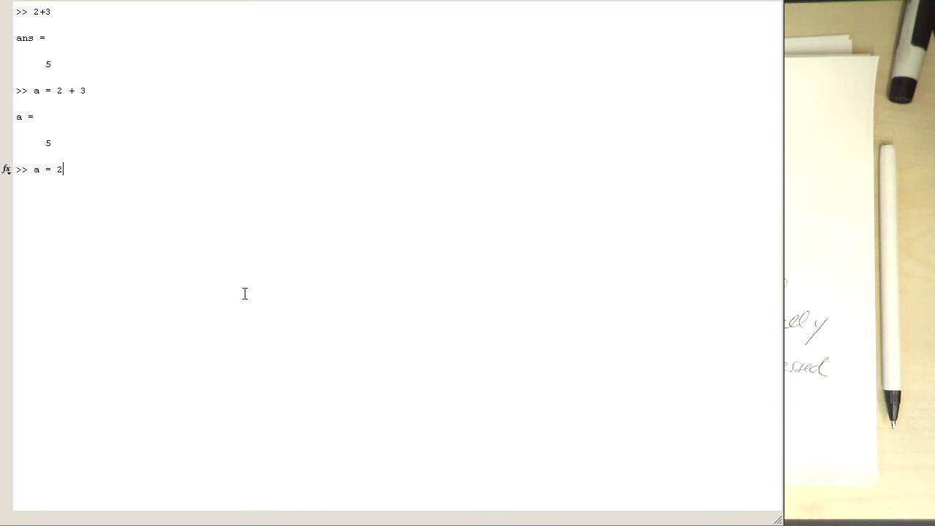
pyautogui.write('+ 3;')
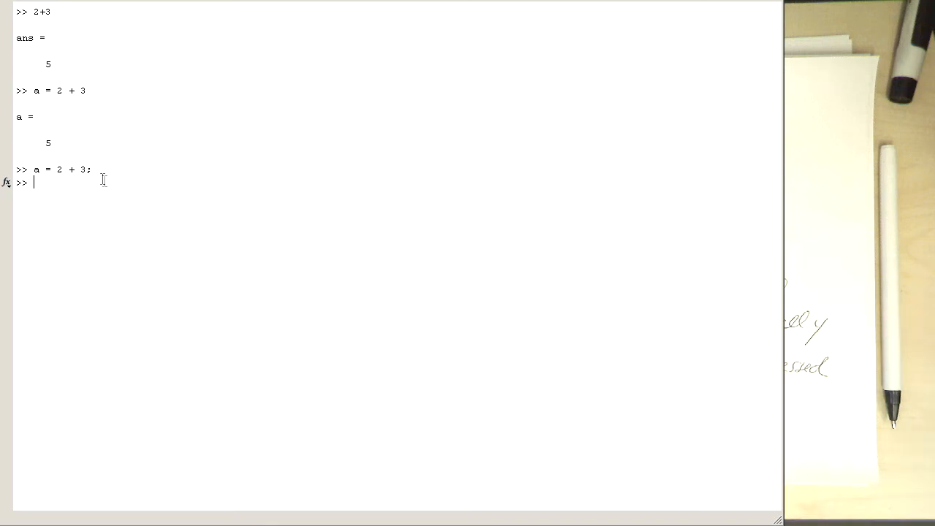
pyautogui.moveTo(251, 178)
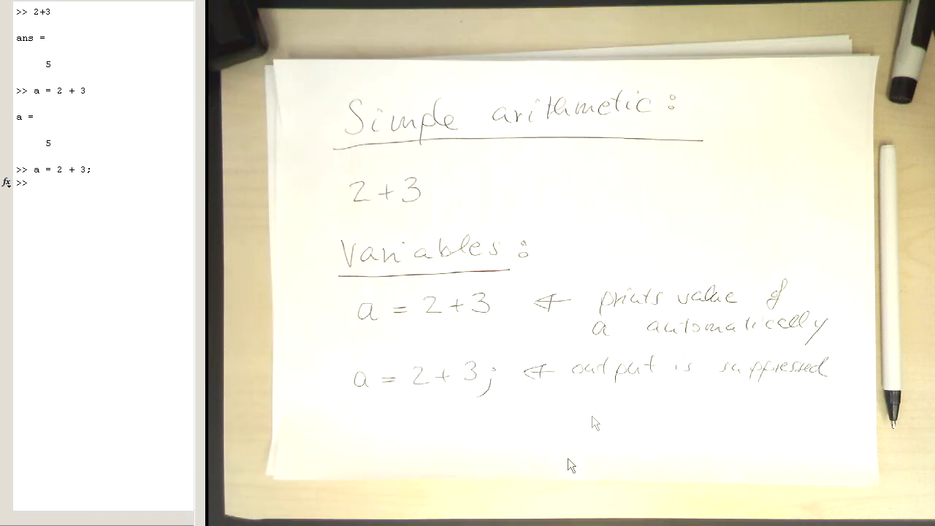
pyautogui.moveTo(506, 391)
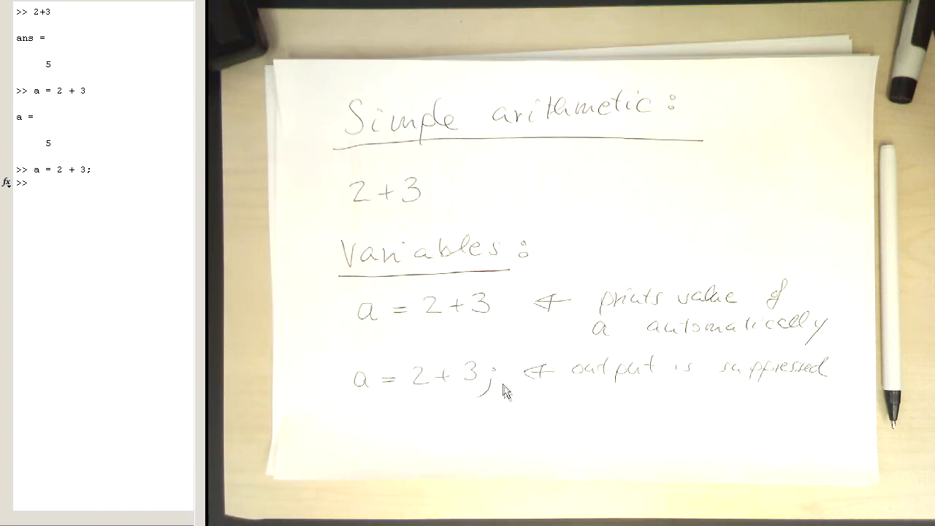
pyautogui.moveTo(490, 410)
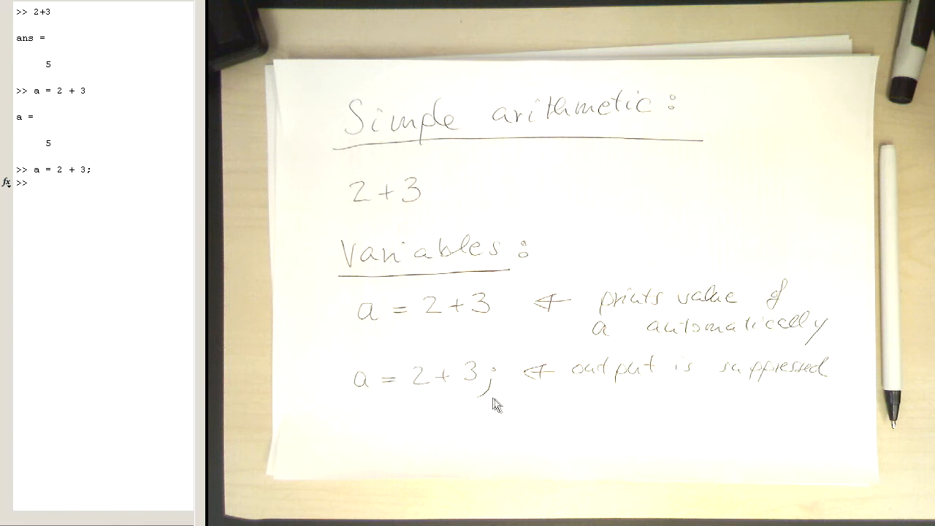
pyautogui.moveTo(431, 343)
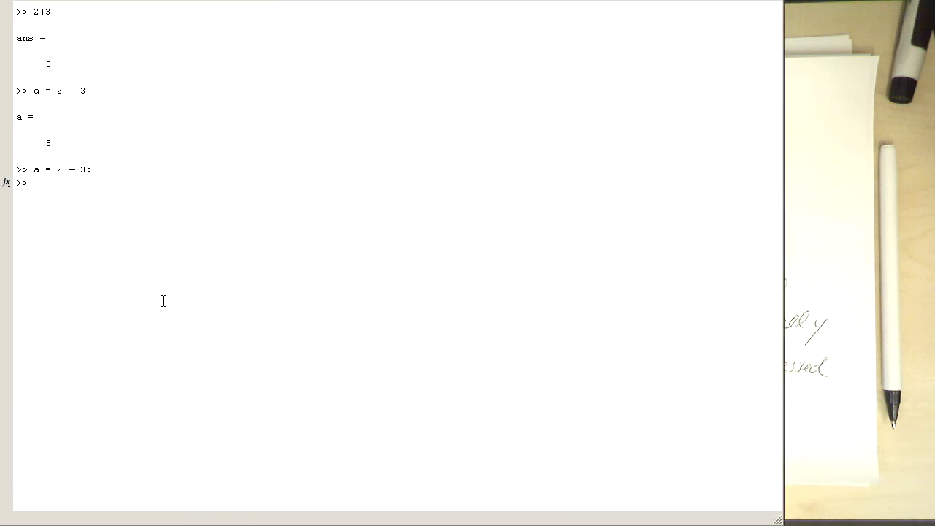
# Begin a new command with the variable name a at the fresh prompt.
pyautogui.write('a')
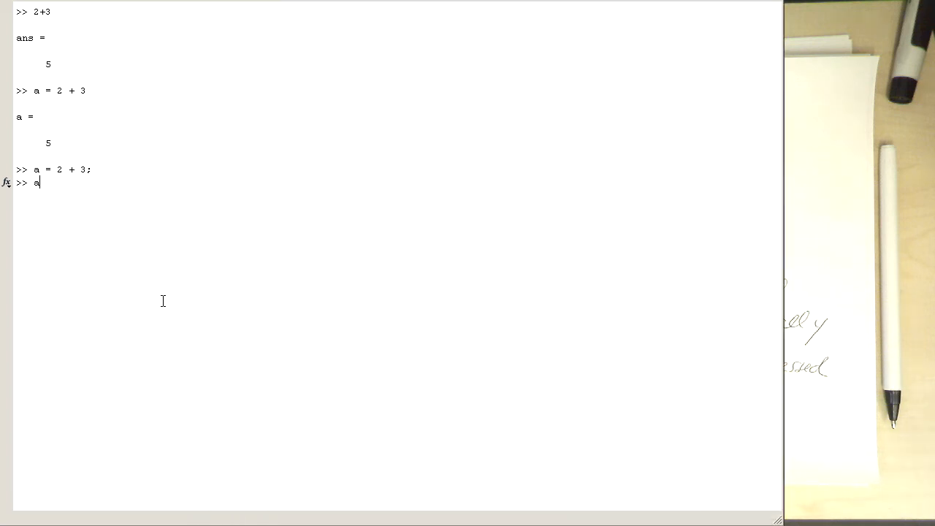